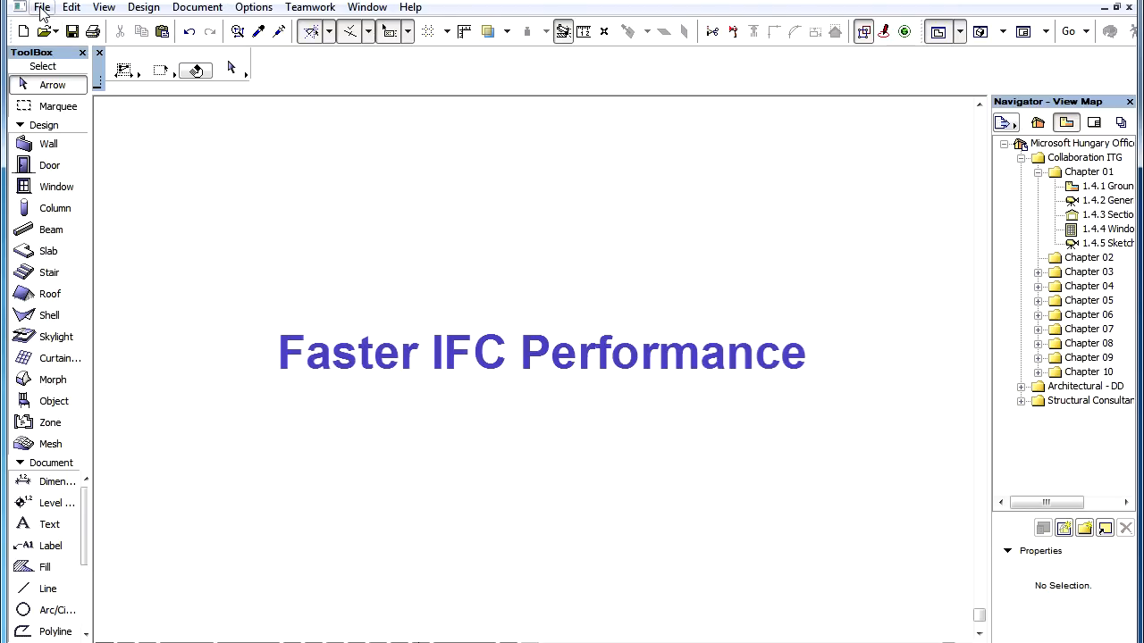
Duplicate the General Translator in IFC Translation Setup, creating General Translator_copy.
left_click(41, 8)
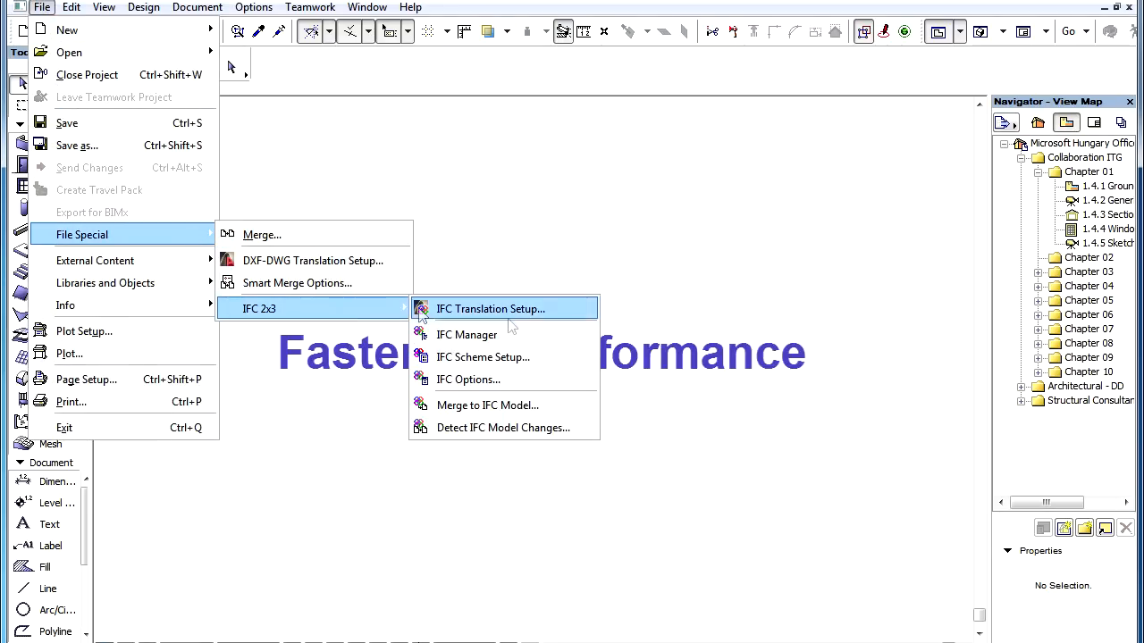
left_click(490, 307)
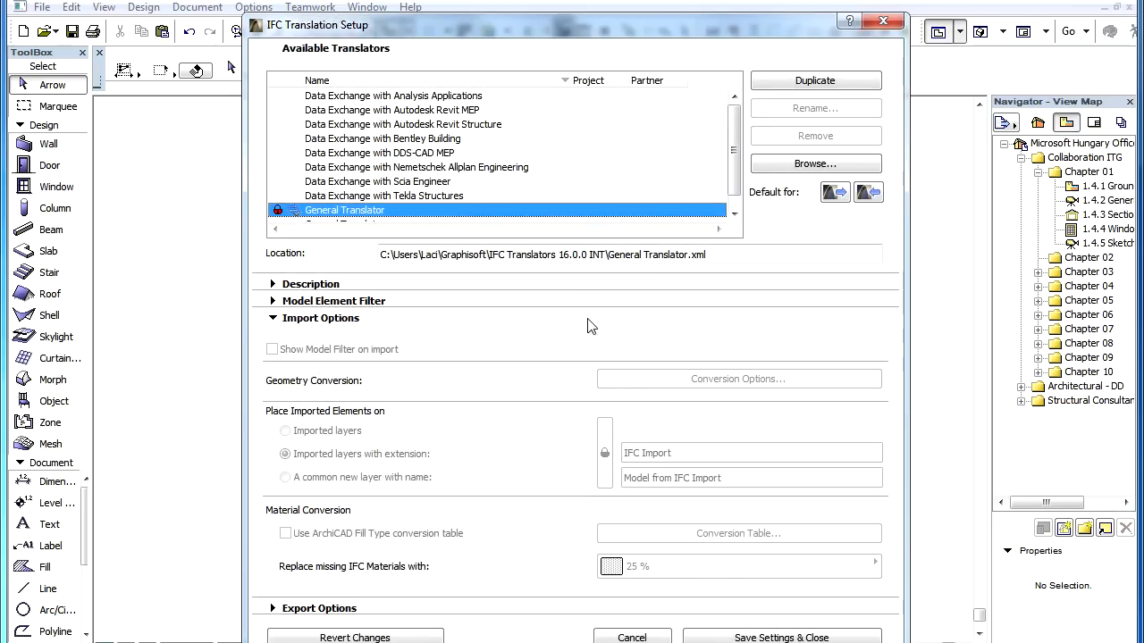
left_click(815, 79)
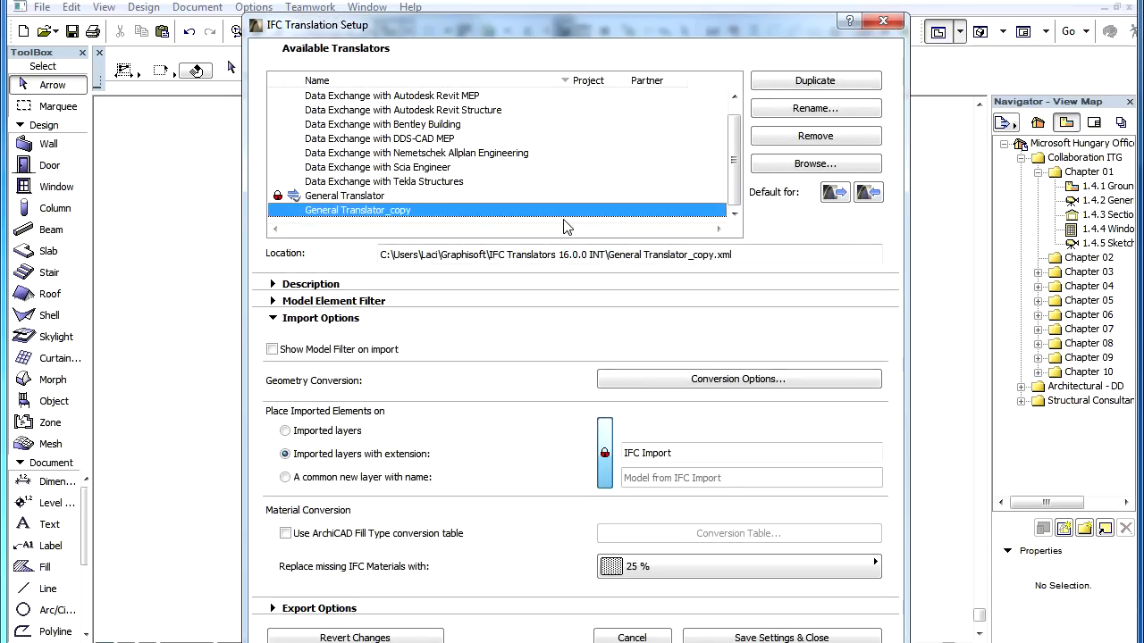
Review geometry conversion: IFC Site Without geometry, complex geometry and distribution elements As Objects.
left_click(737, 379)
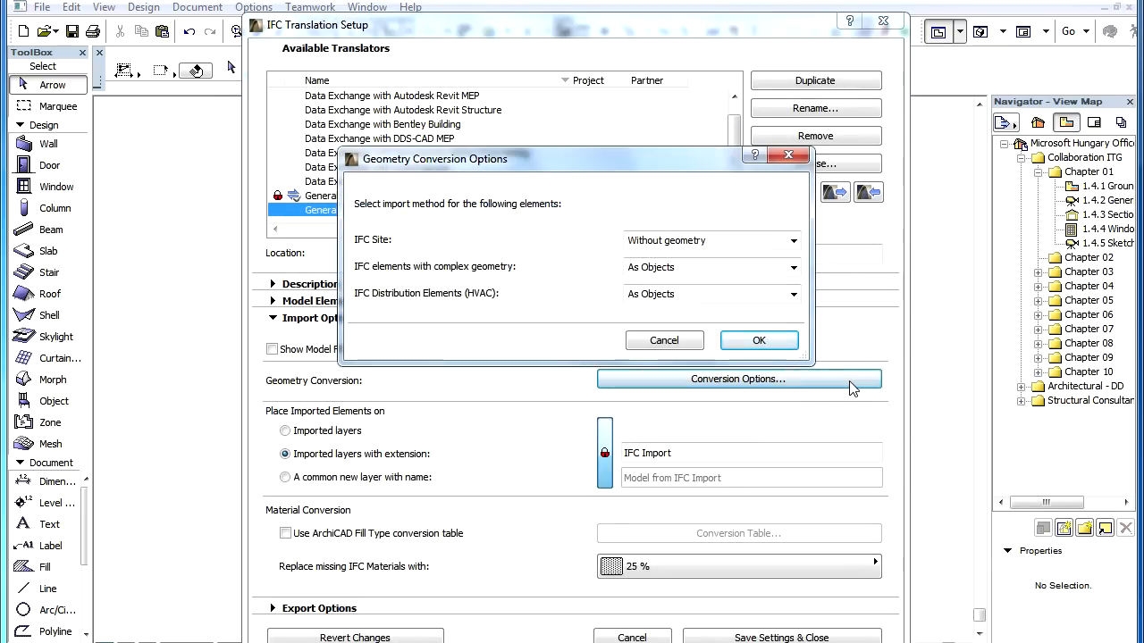
left_click(793, 239)
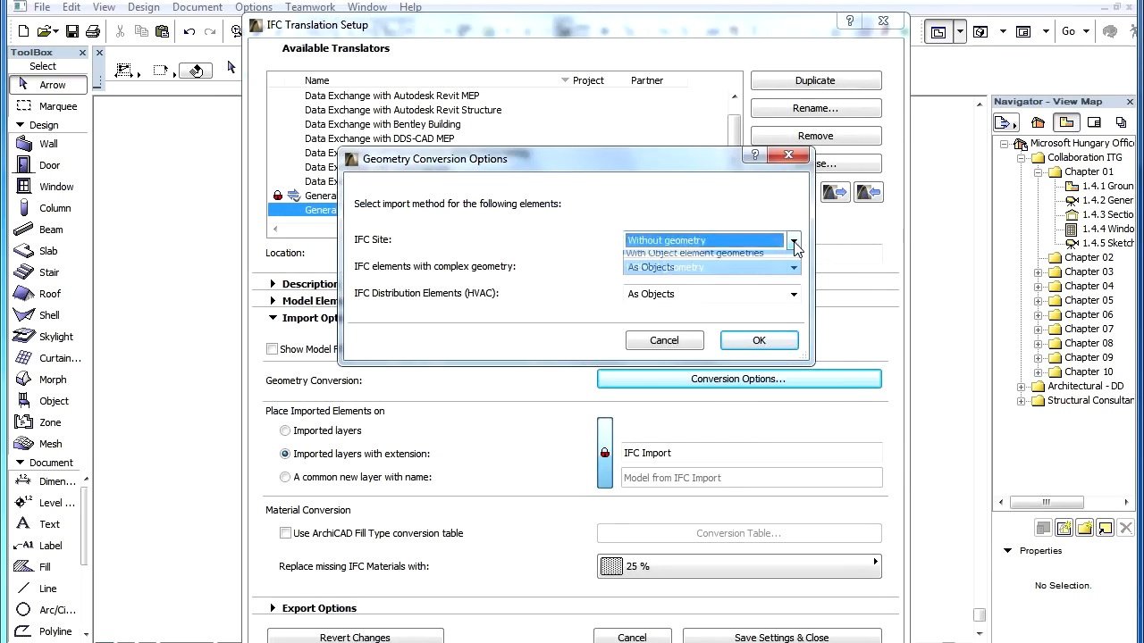
left_click(792, 240)
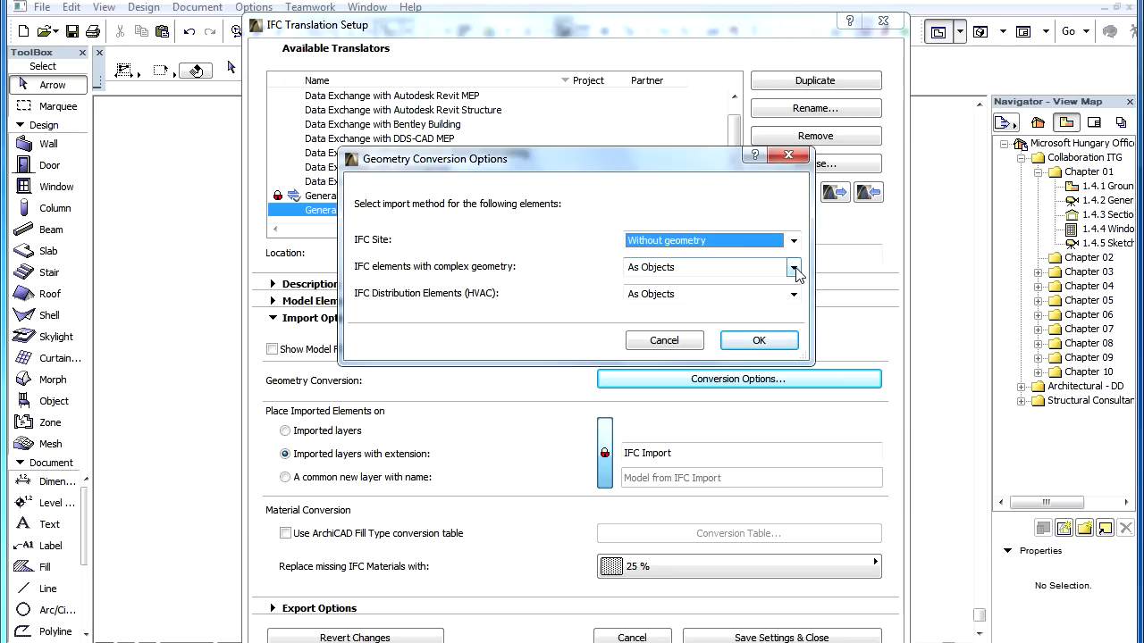
left_click(794, 268)
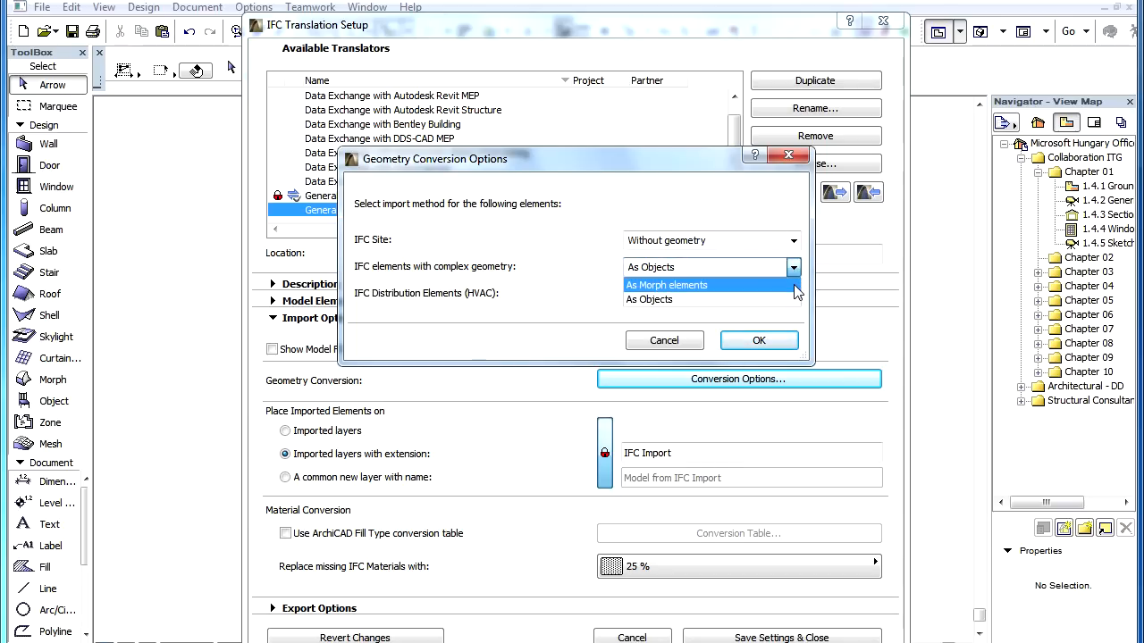
left_click(649, 300)
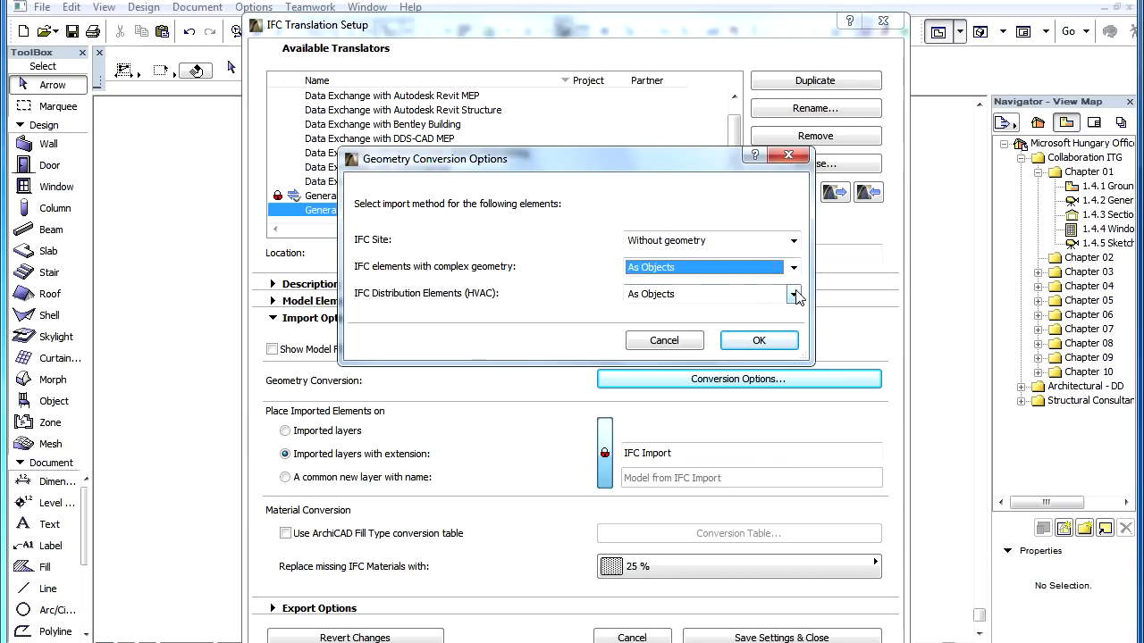
left_click(793, 293)
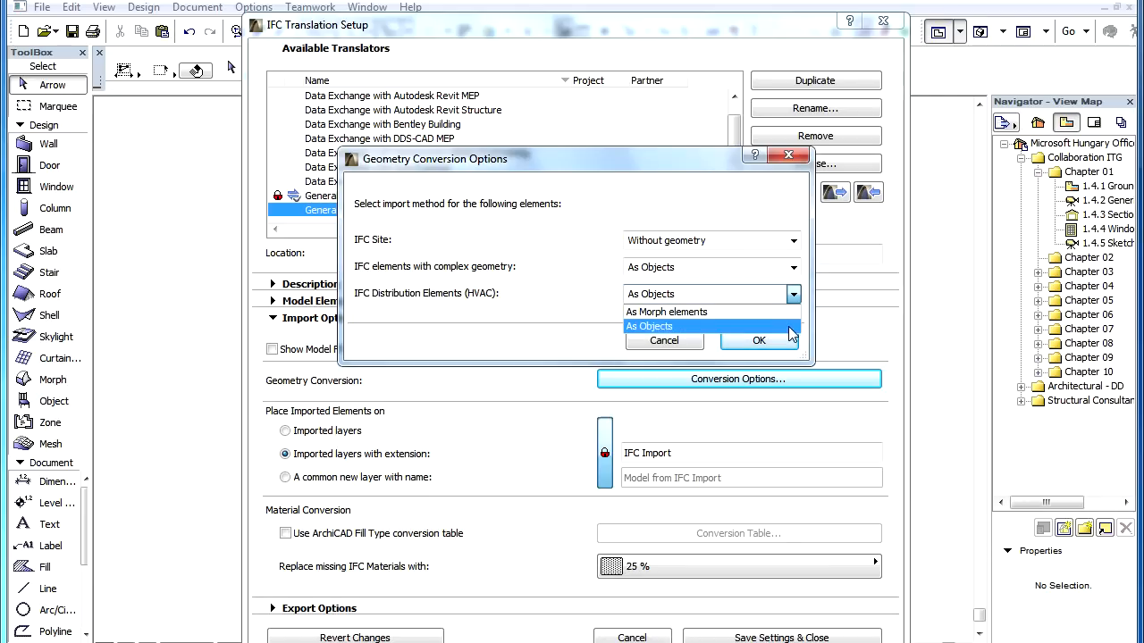
mouse_move(808, 325)
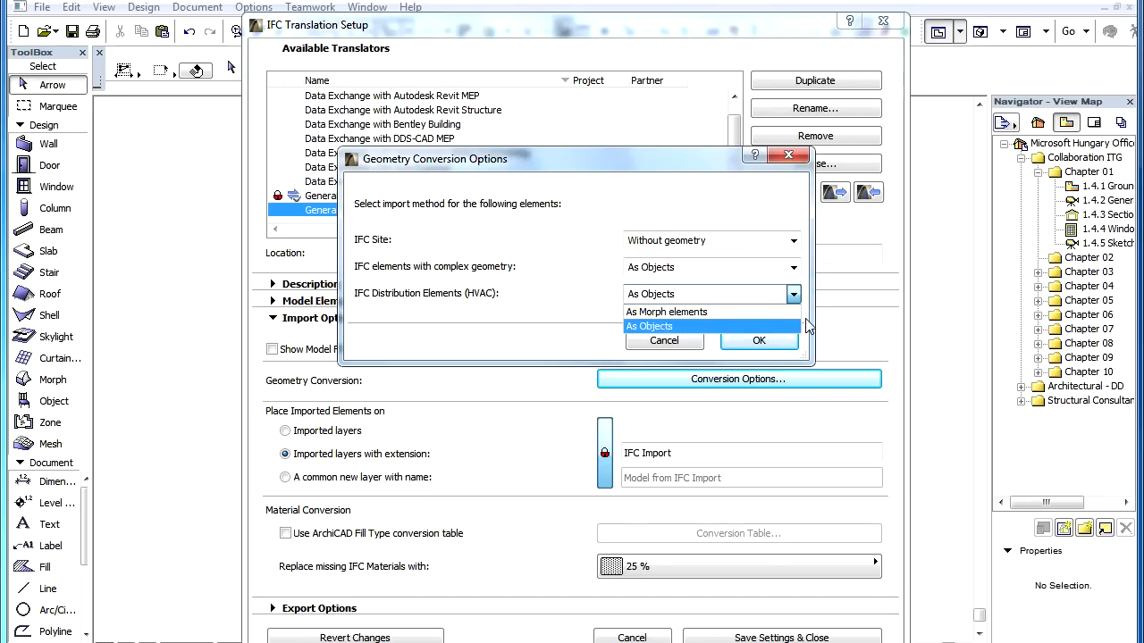